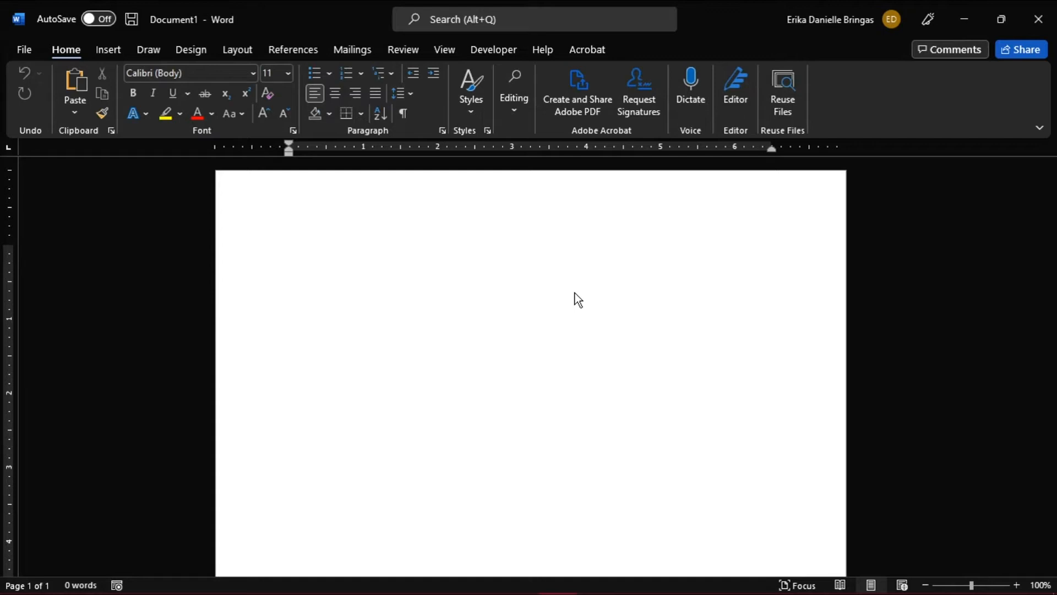
- Place the cursor on the blank page and bring up Word's Insert ribbon
left_click(290, 251)
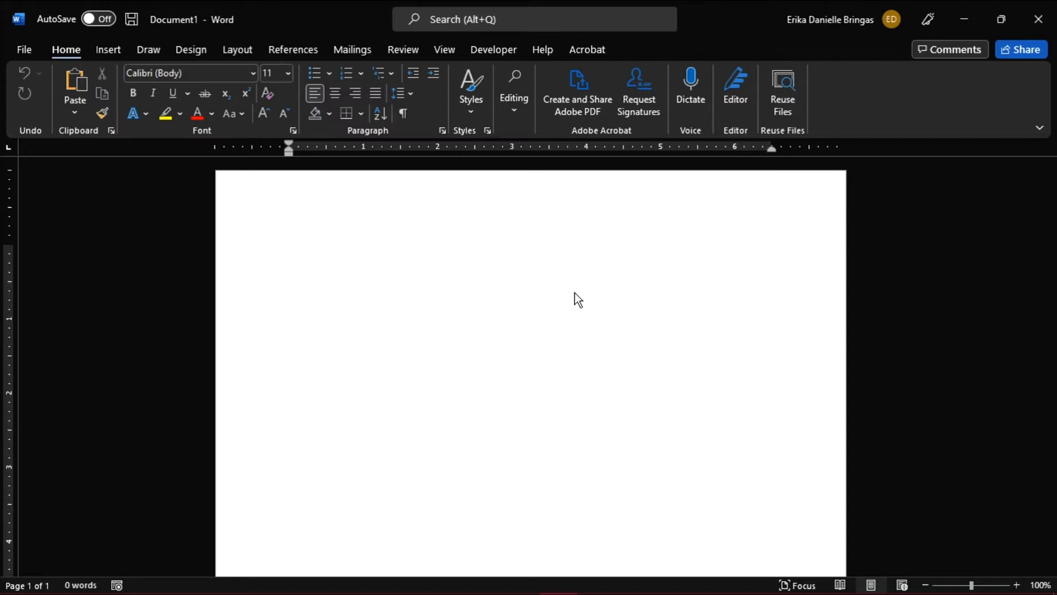
left_click(289, 251)
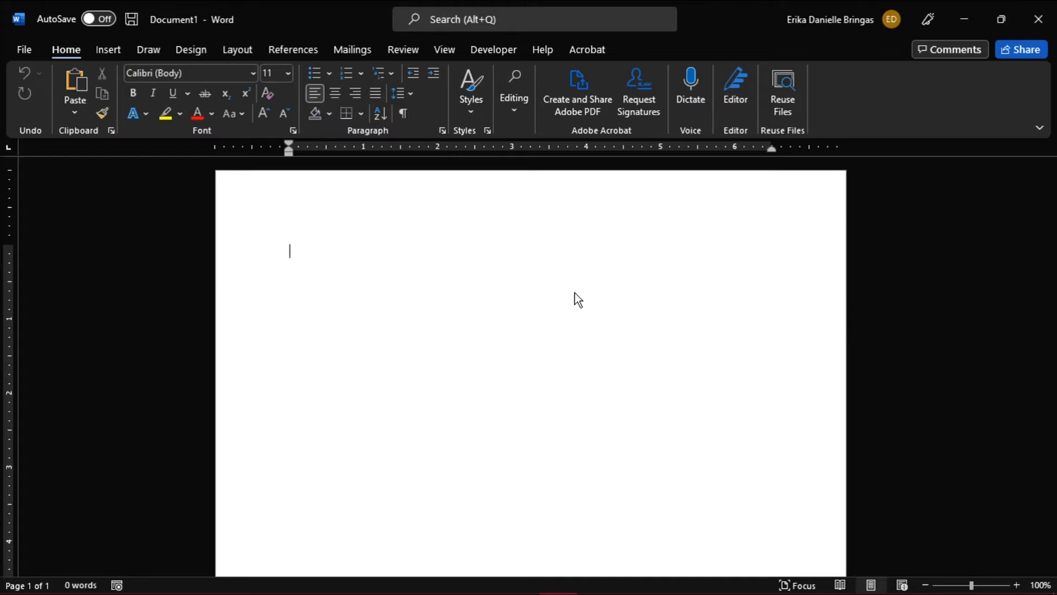
left_click(108, 50)
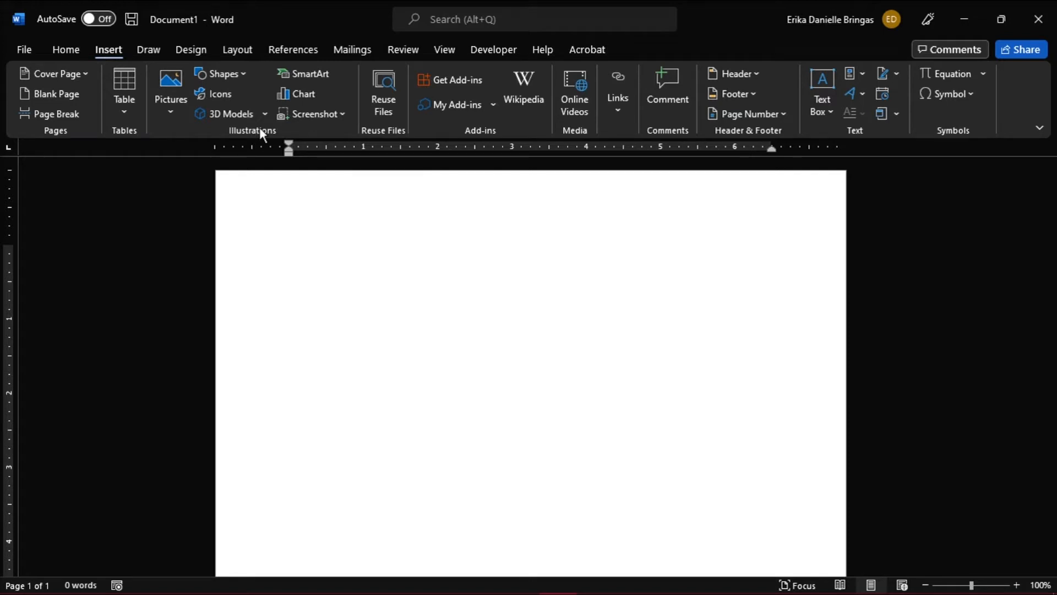
- Insert the basic Hierarchy SmartArt layout with six placeholder boxes onto the page
left_click(305, 74)
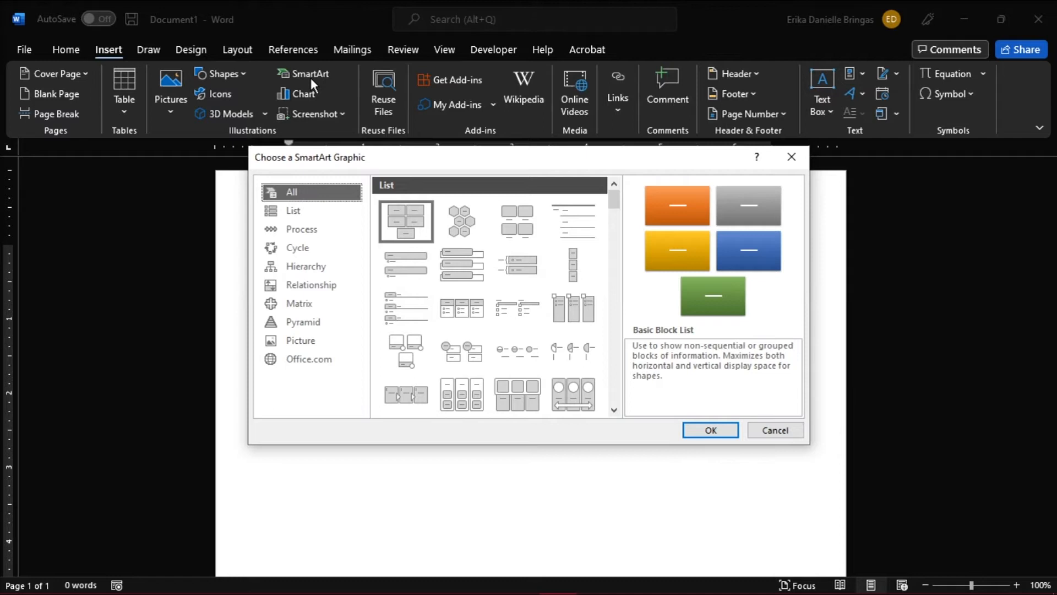
mouse_move(341, 269)
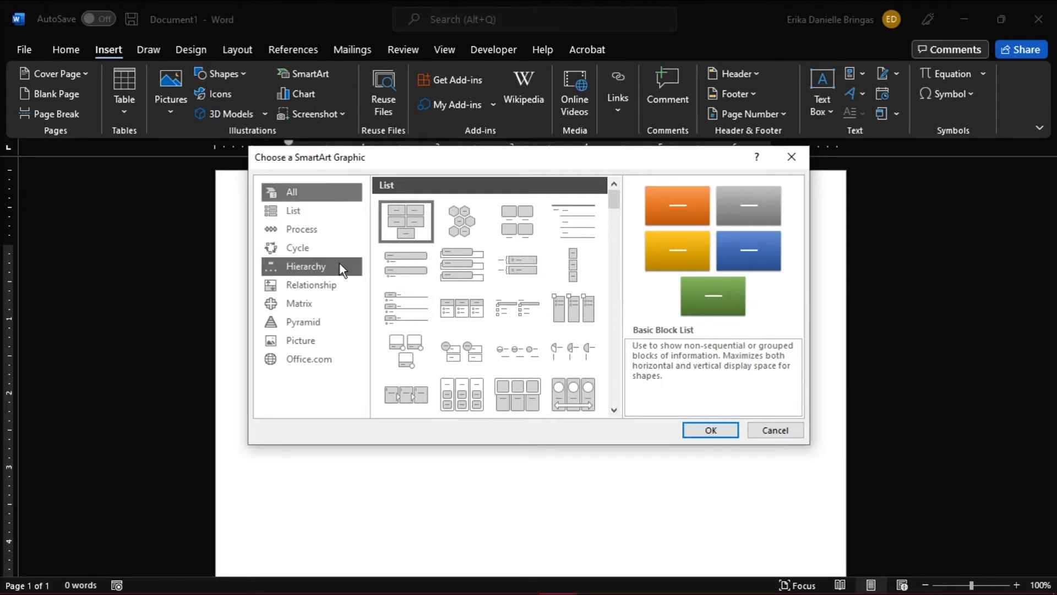
mouse_move(342, 269)
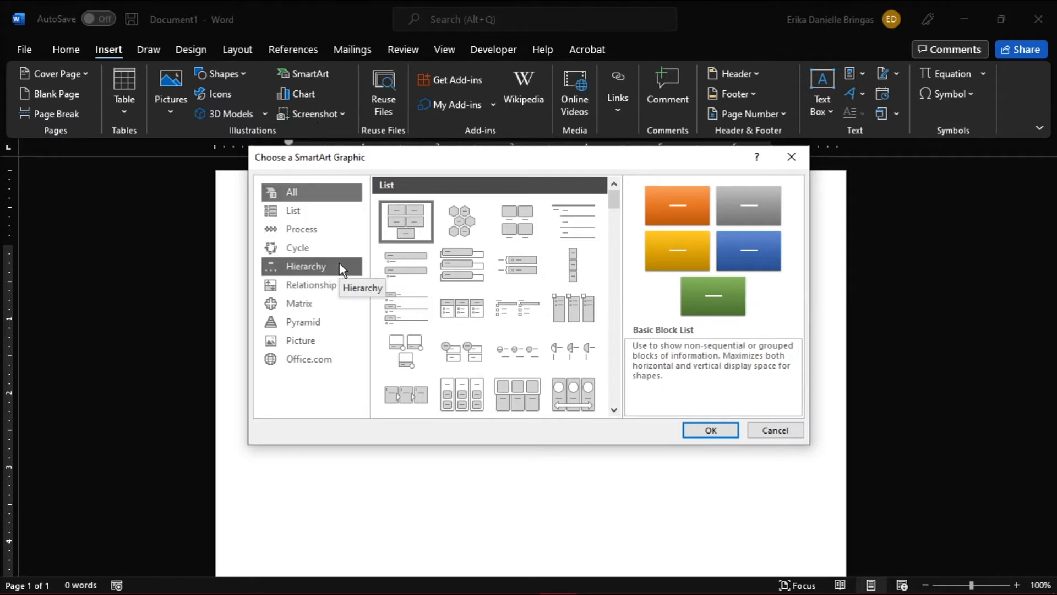
left_click(305, 266)
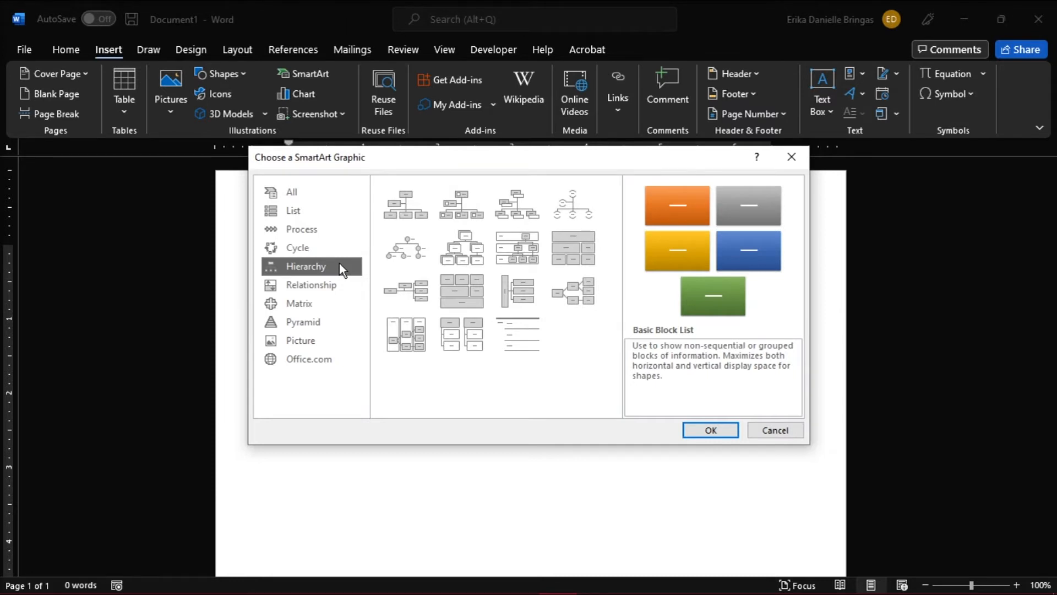
left_click(461, 248)
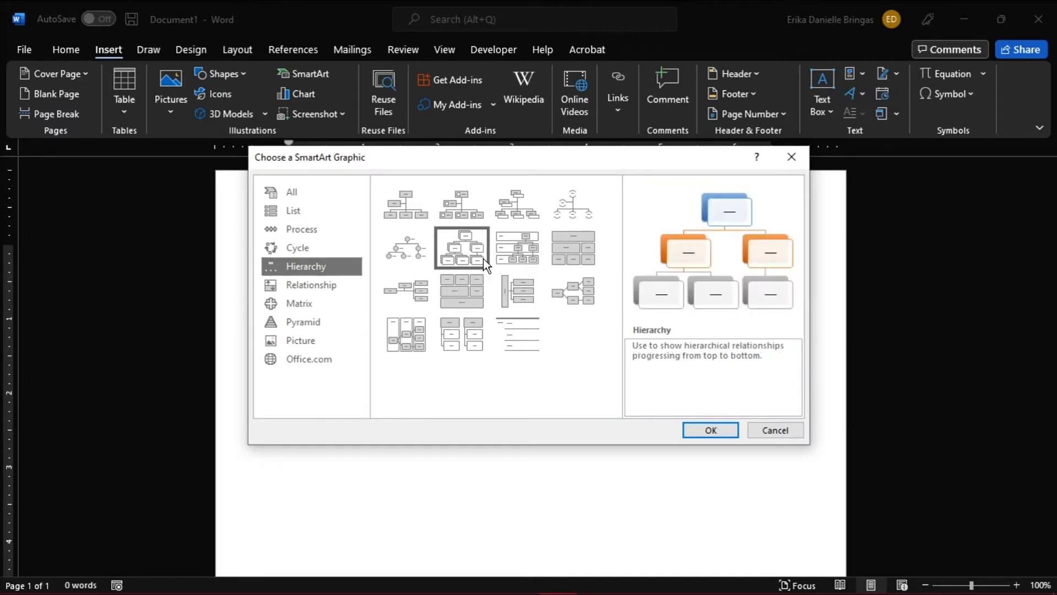
mouse_move(623, 390)
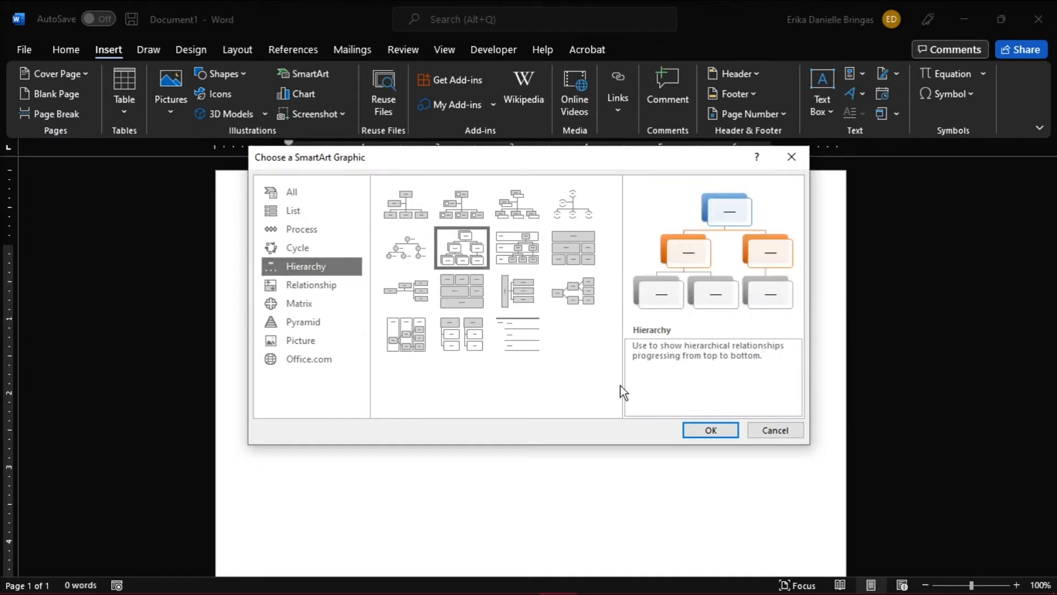
left_click(710, 430)
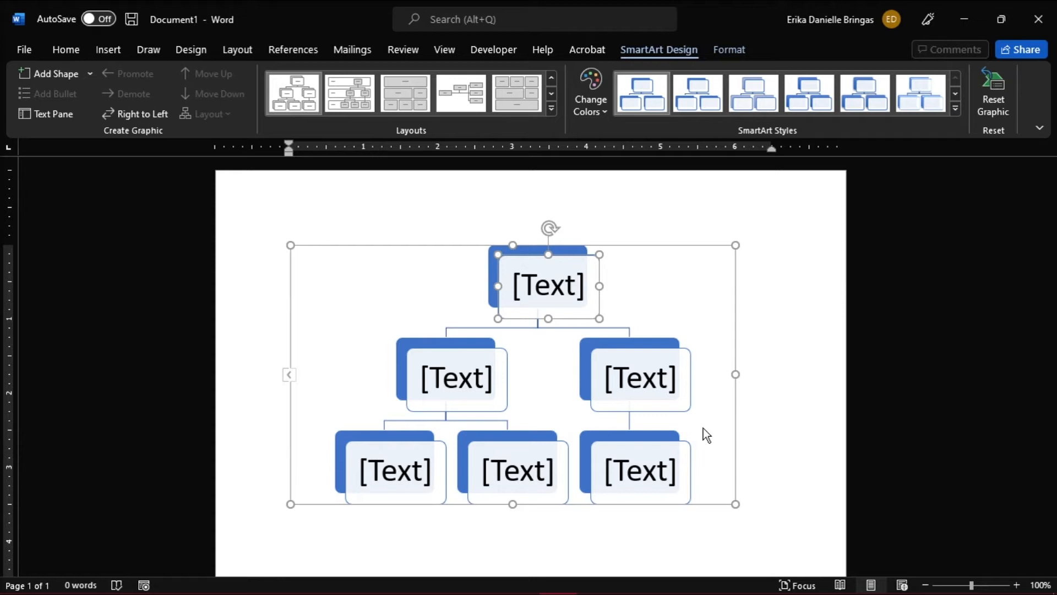
mouse_move(108, 87)
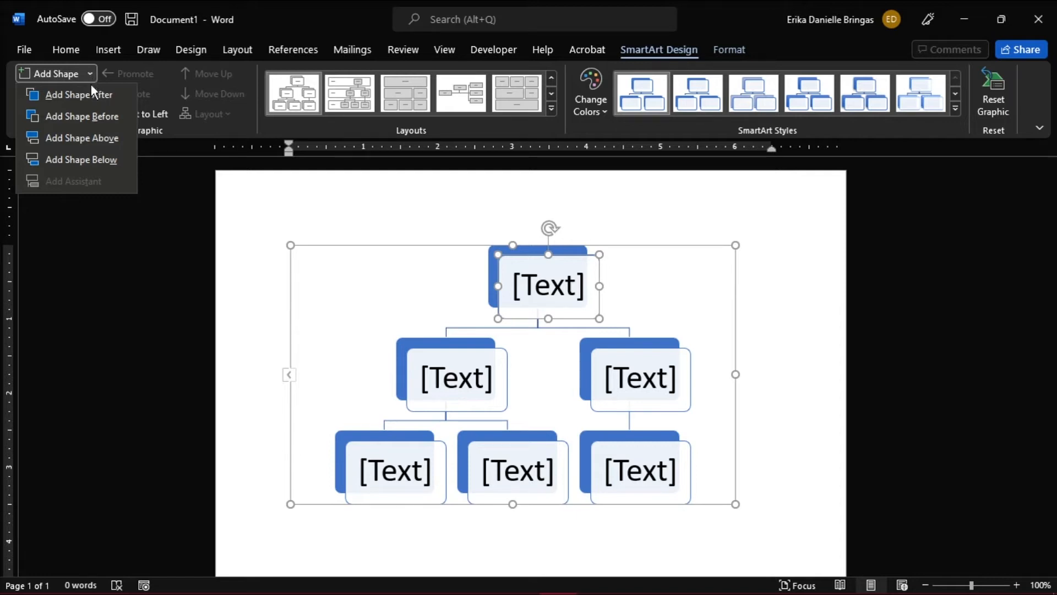
- Add a box beside the top shape and a child box under the new second-row shape
left_click(78, 94)
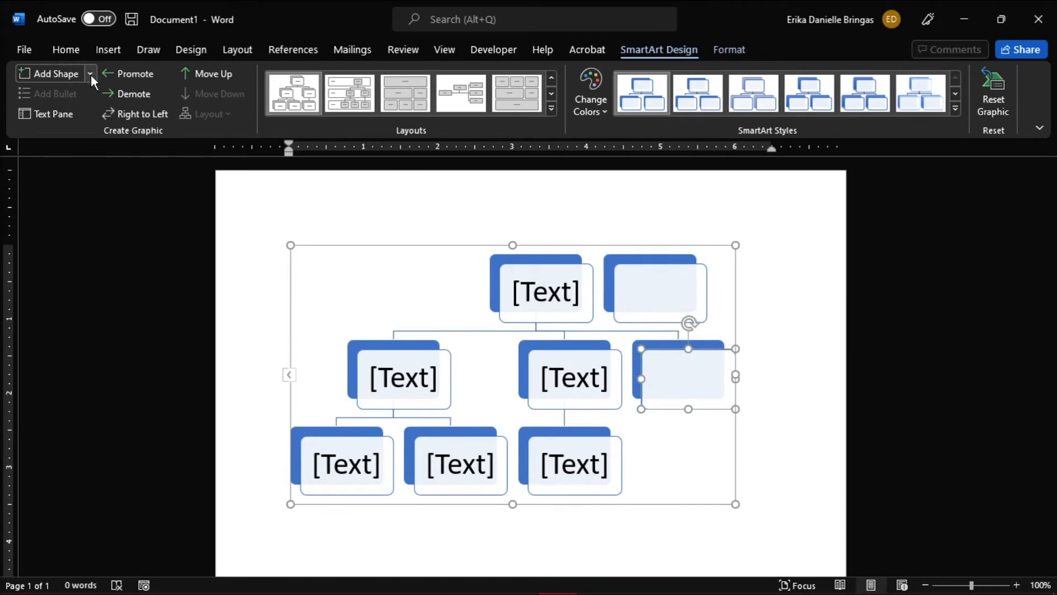
mouse_move(149, 158)
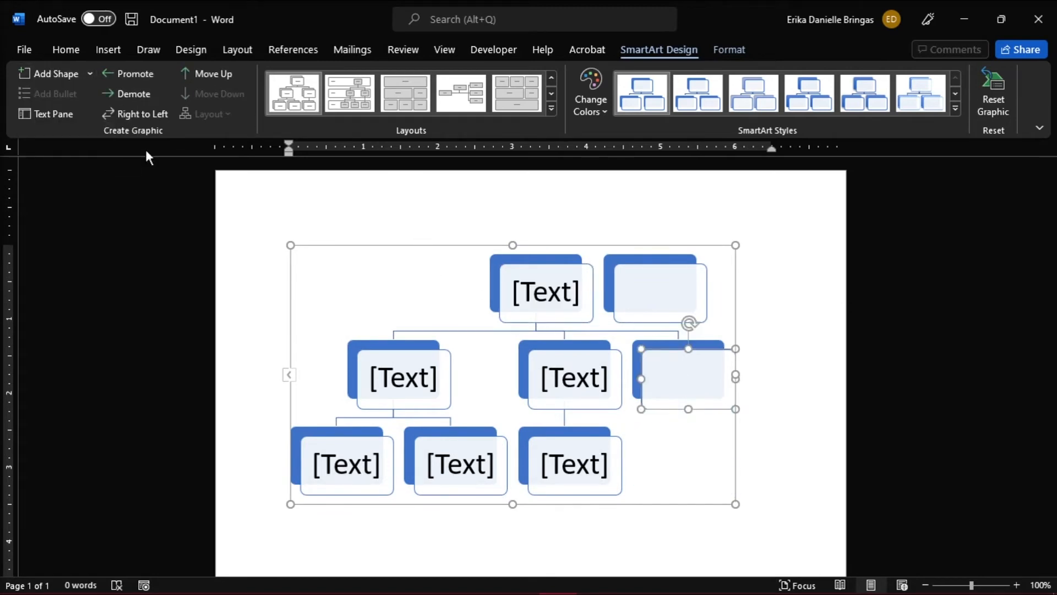
left_click_drag(688, 374, 687, 461)
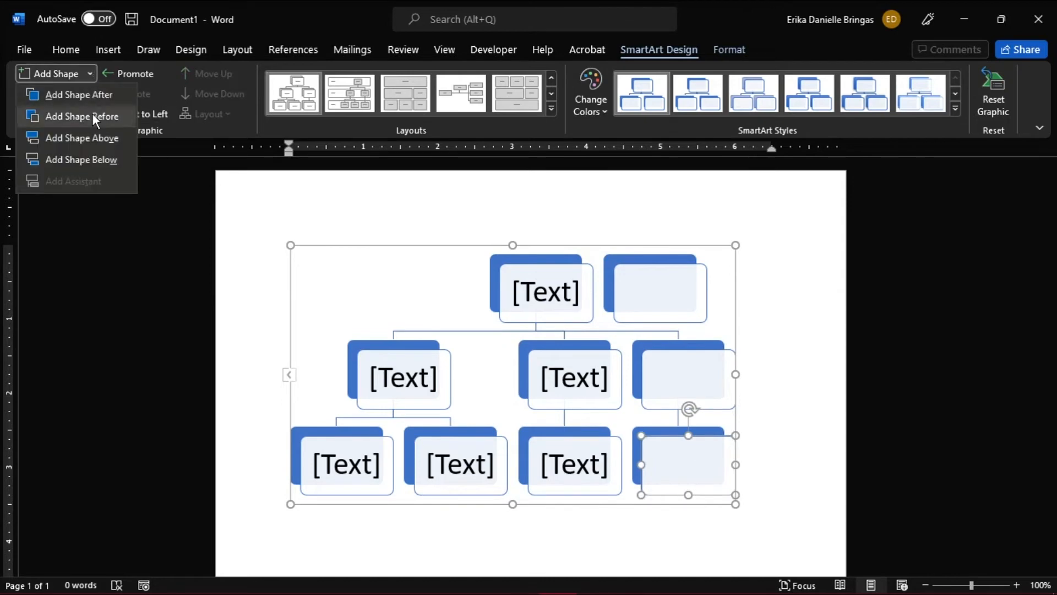
left_click(81, 116)
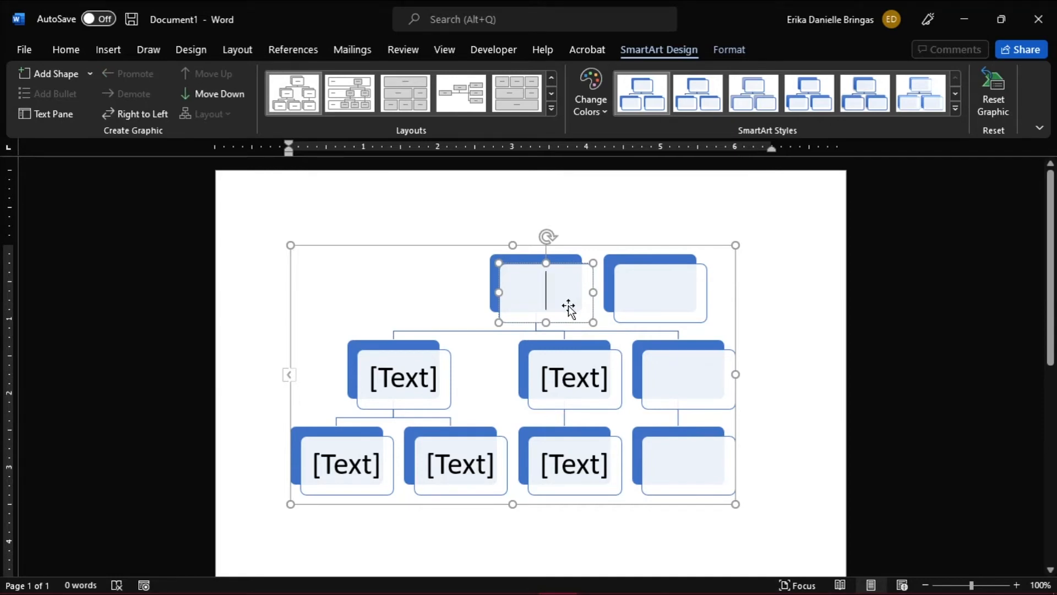
- Type the family names, from Grandad and Grandmom to Auntie, into the tree's boxes
type("GRANDAD")
left_click(655, 288)
type("GRANDMOM")
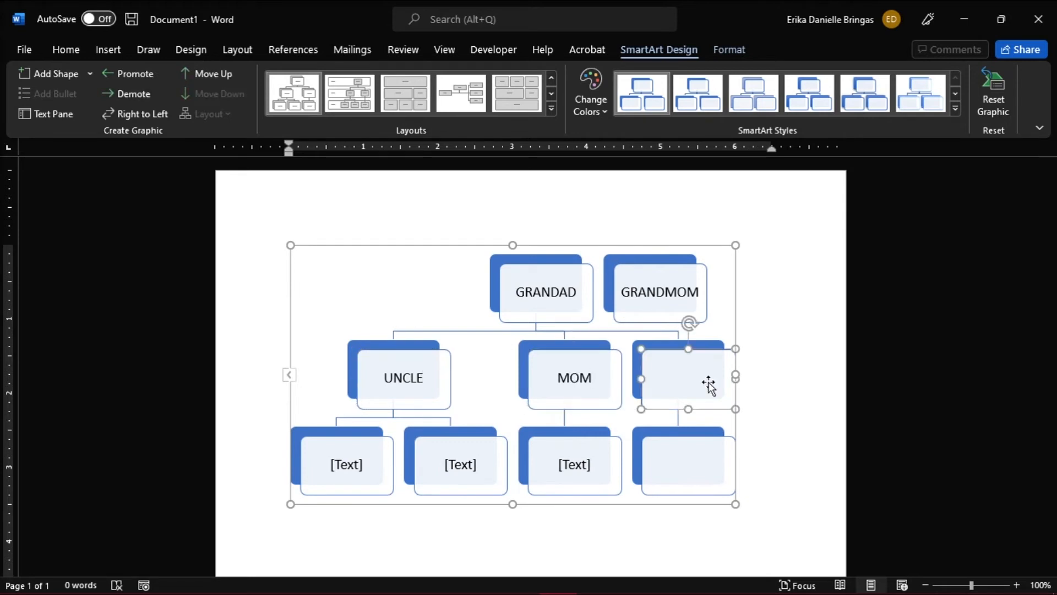
type("AUNTIE")
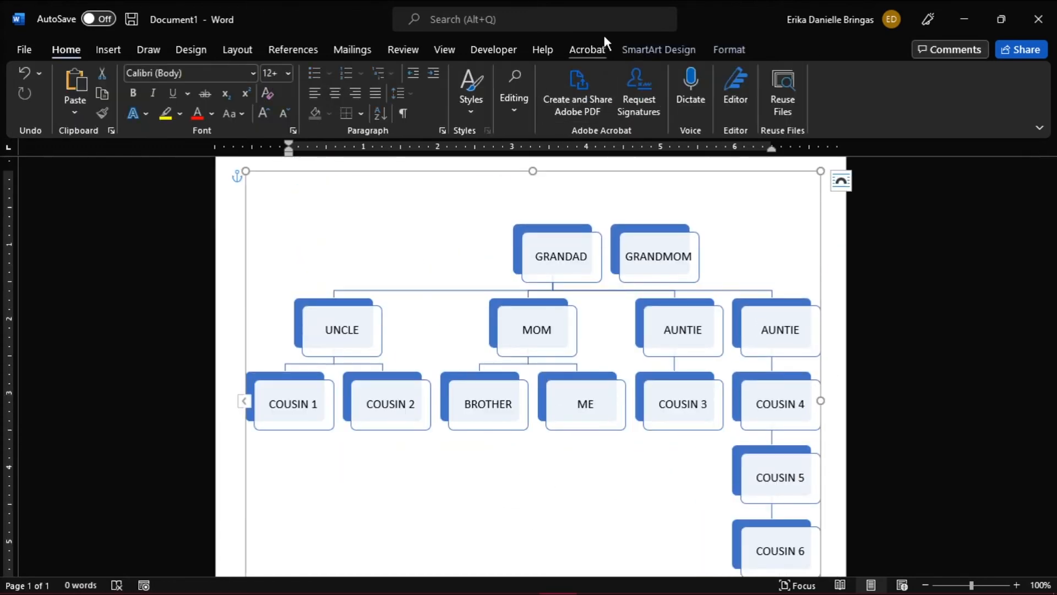
- Apply an orange Accent 2 colour variation to the family tree diagram
left_click(659, 49)
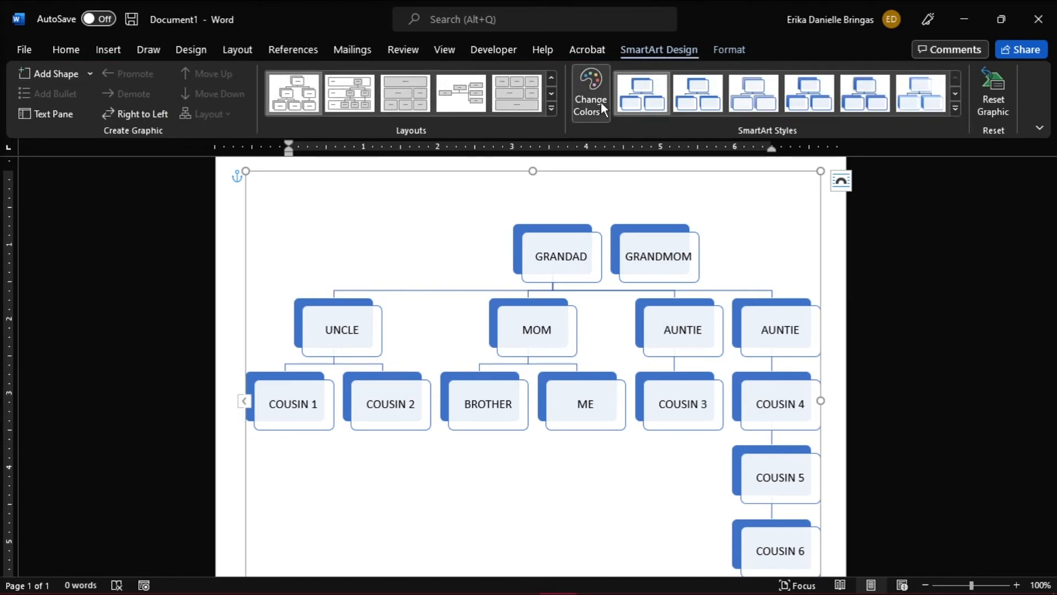
left_click(590, 91)
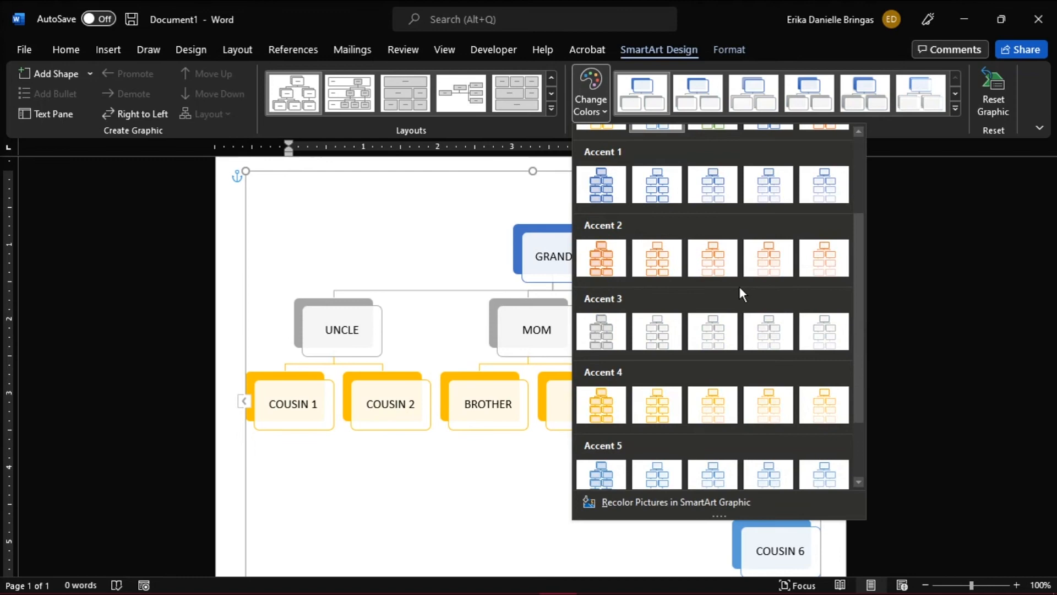
scroll("down", 3)
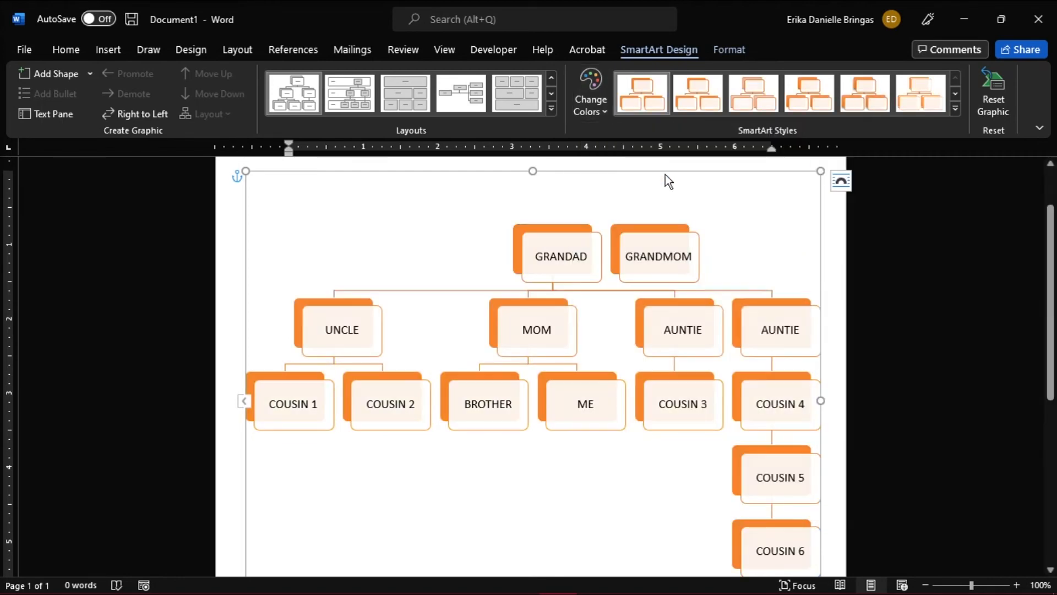
left_click(590, 92)
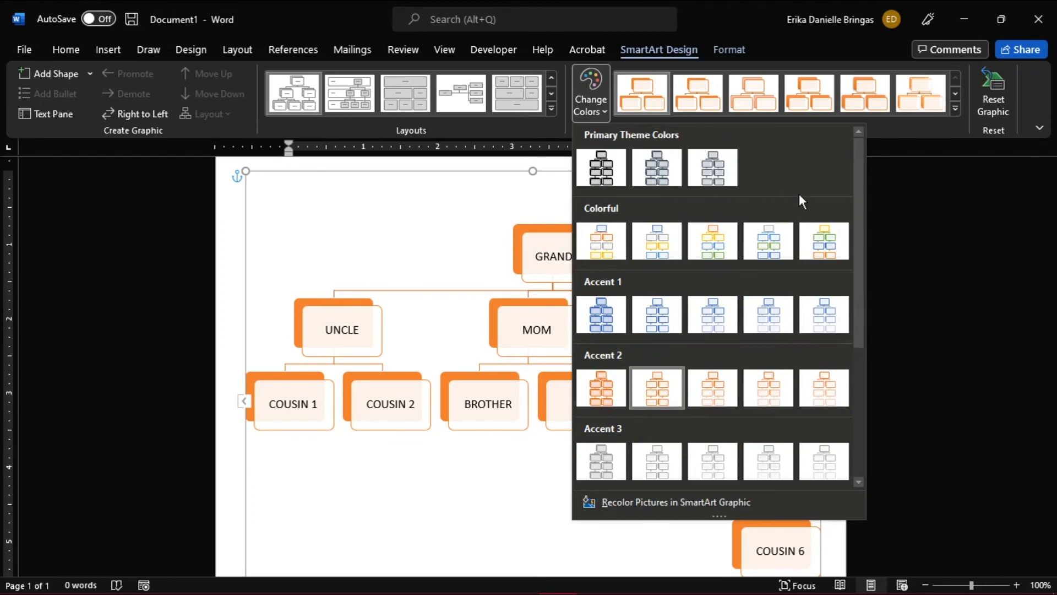